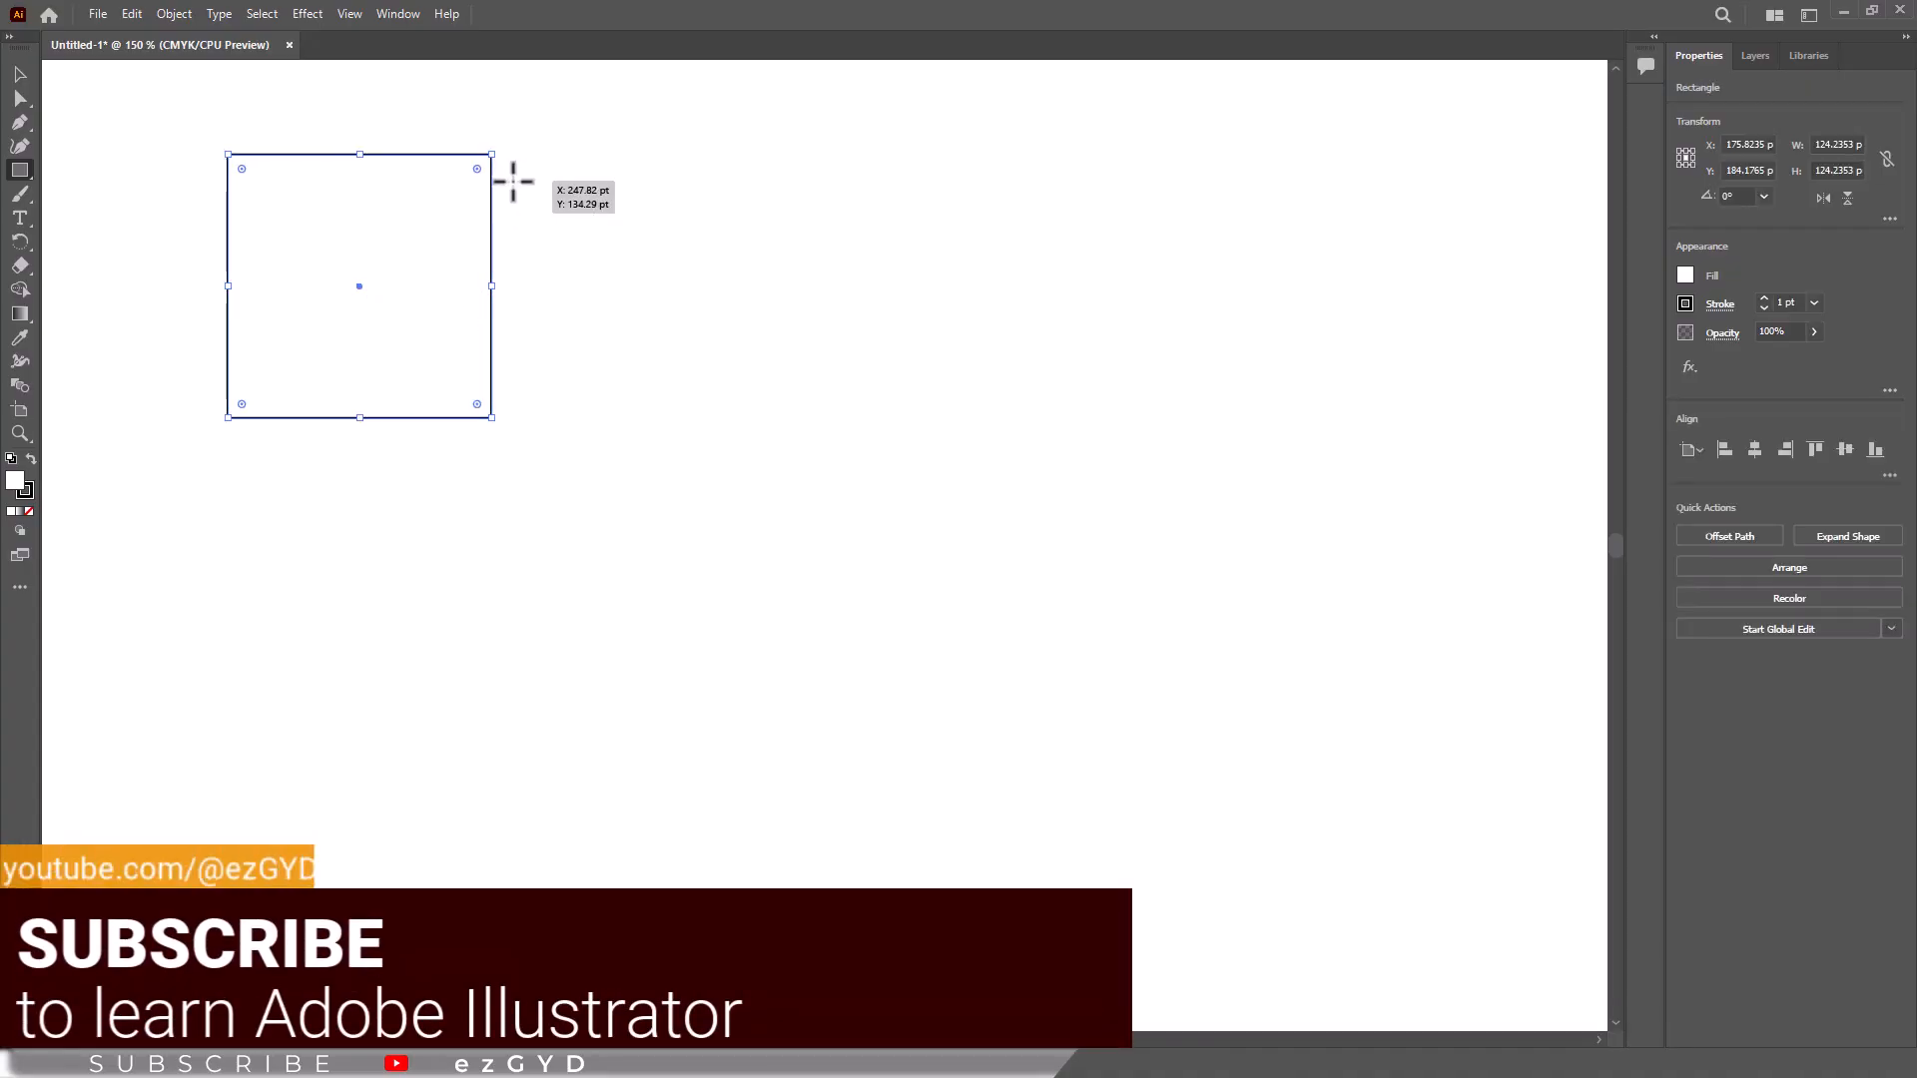
Draw a square near the top-left of the artboard with a Shift-constrained drag
left_click_drag(511, 182, 723, 391)
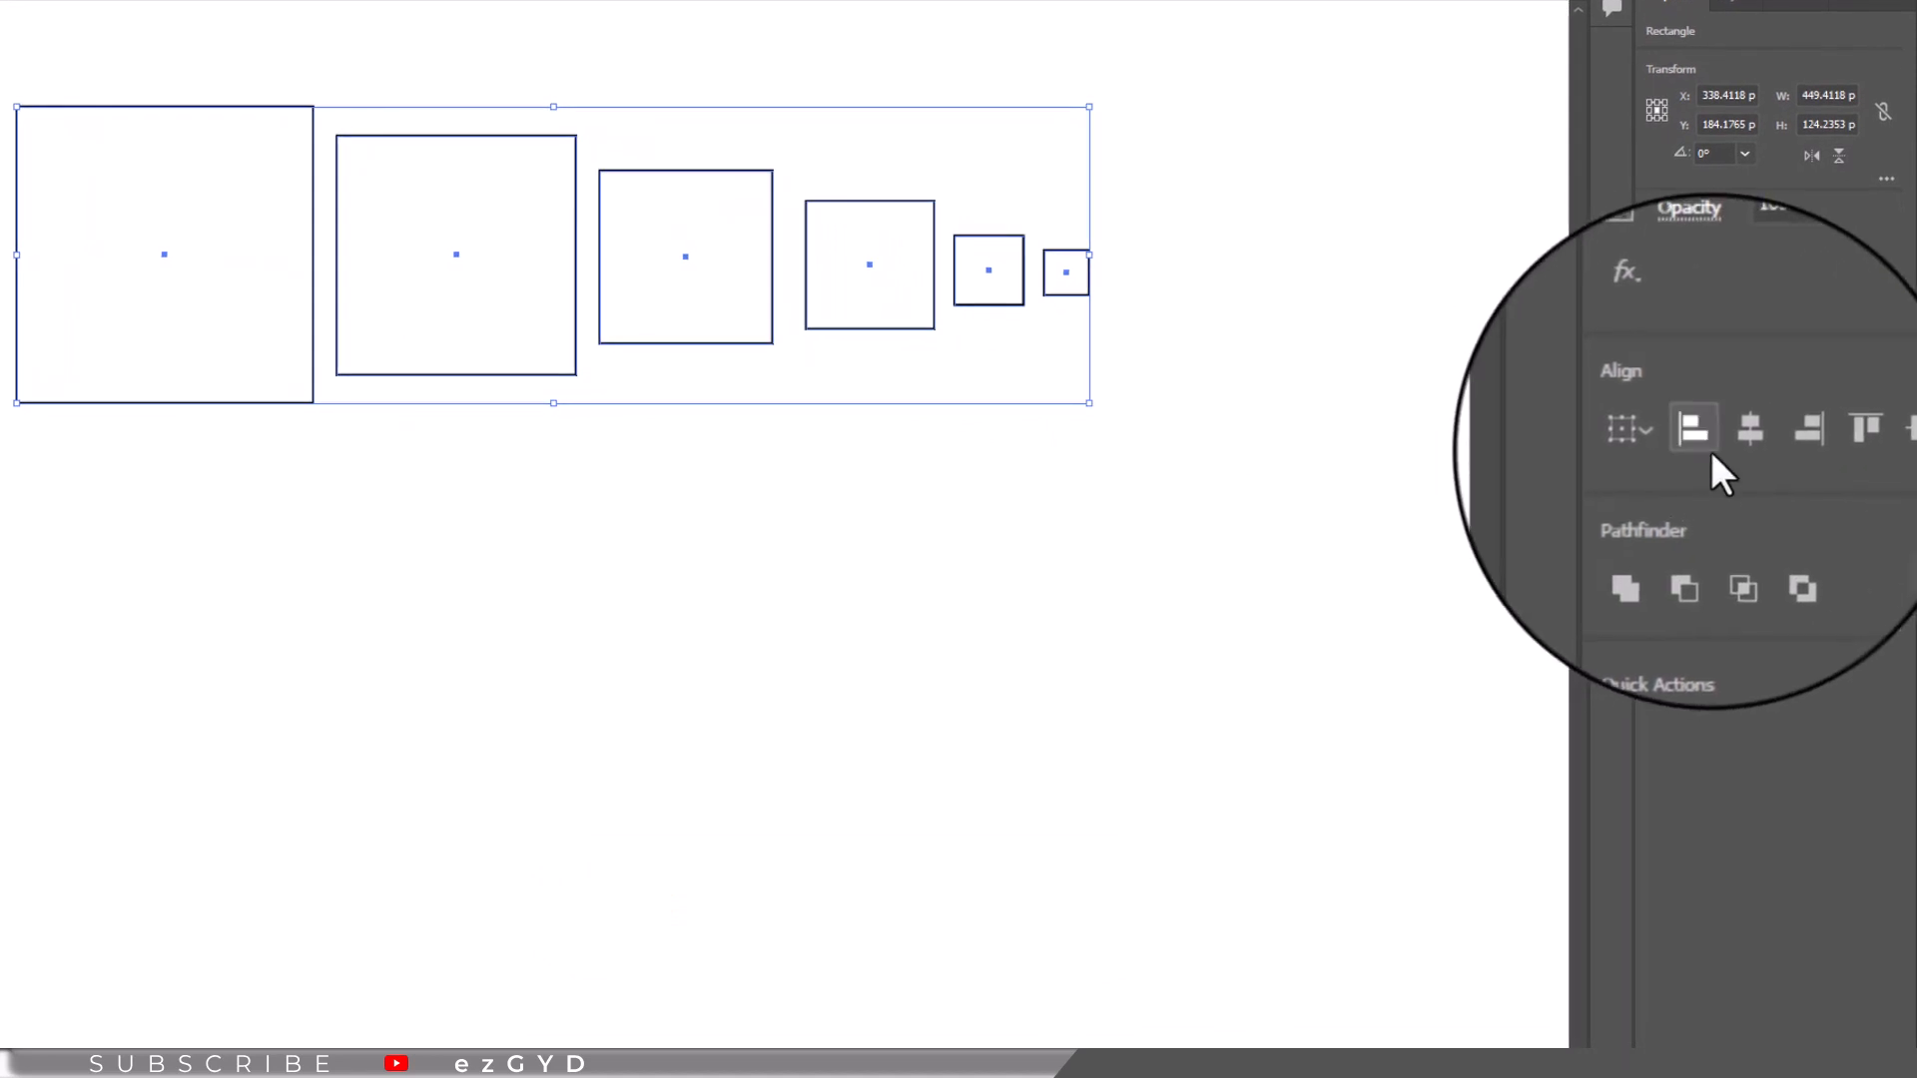
left_click(1746, 427)
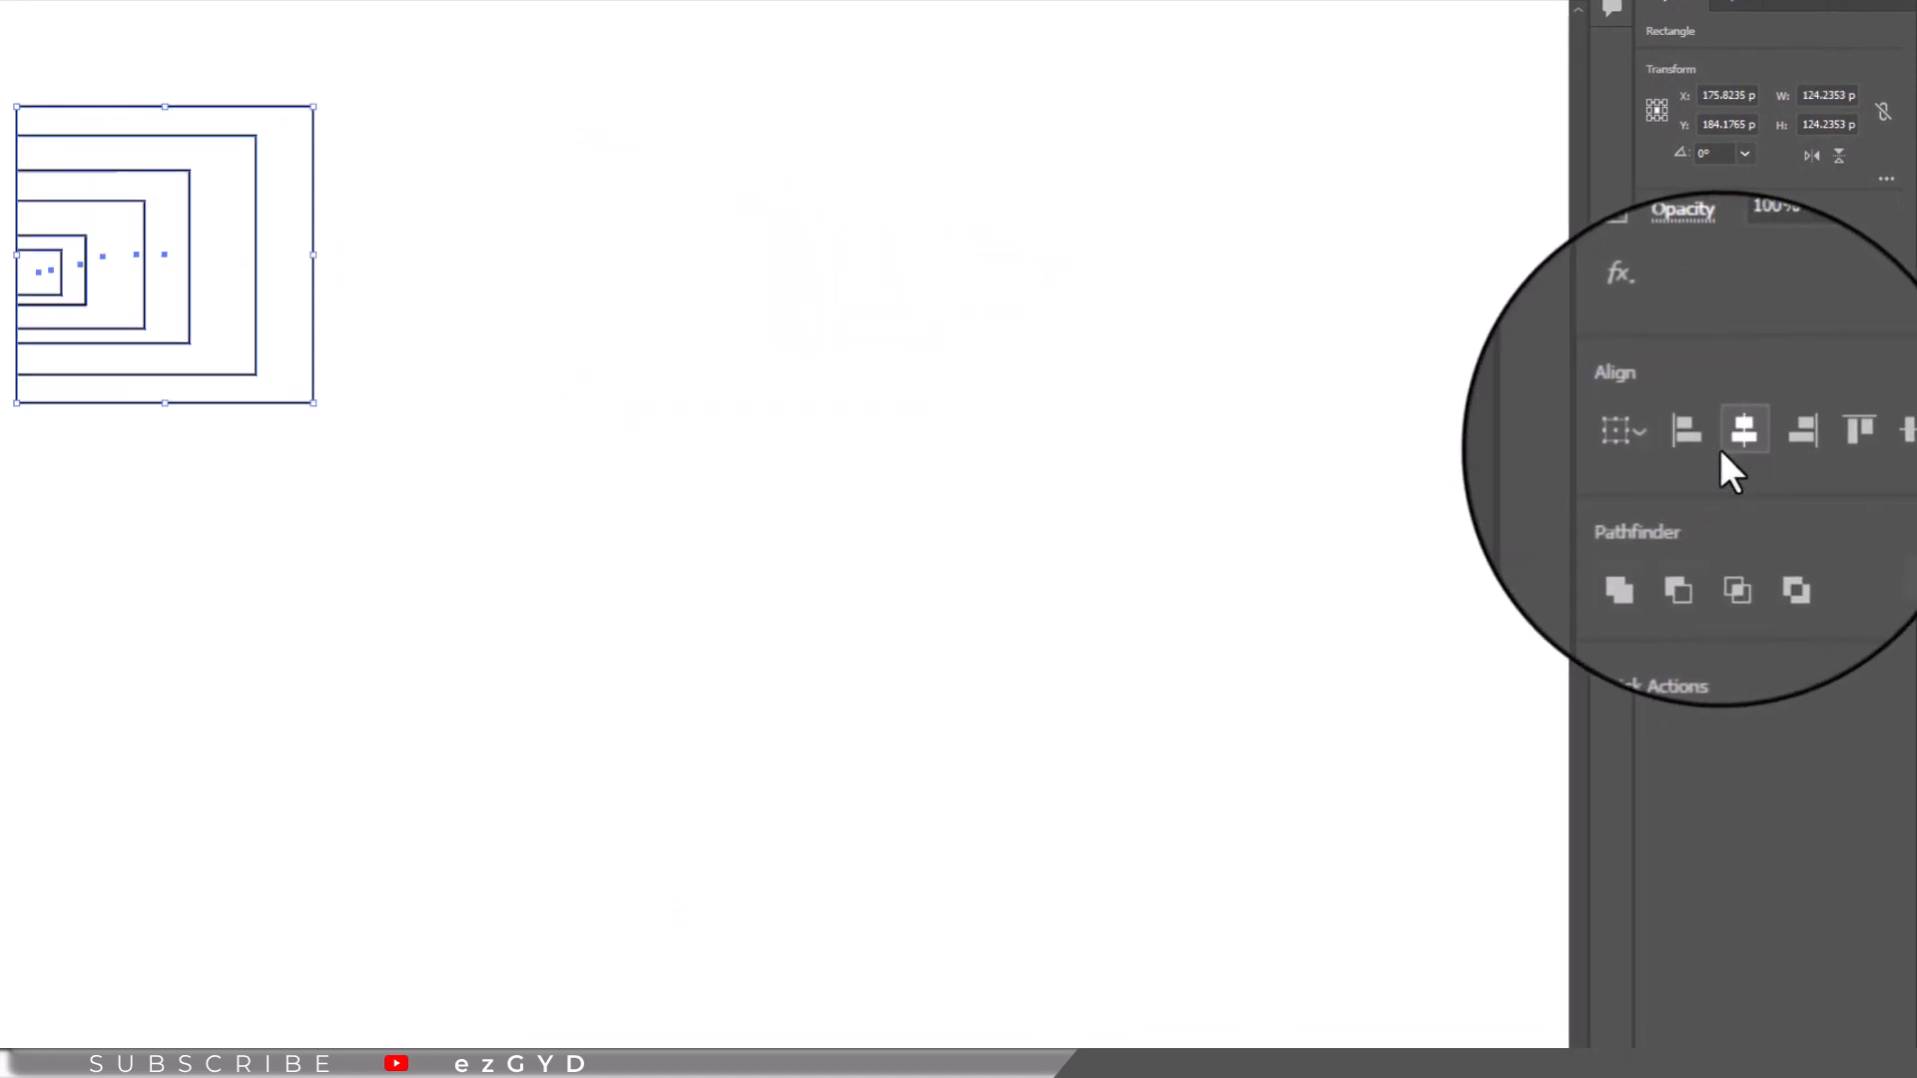
left_click(1773, 432)
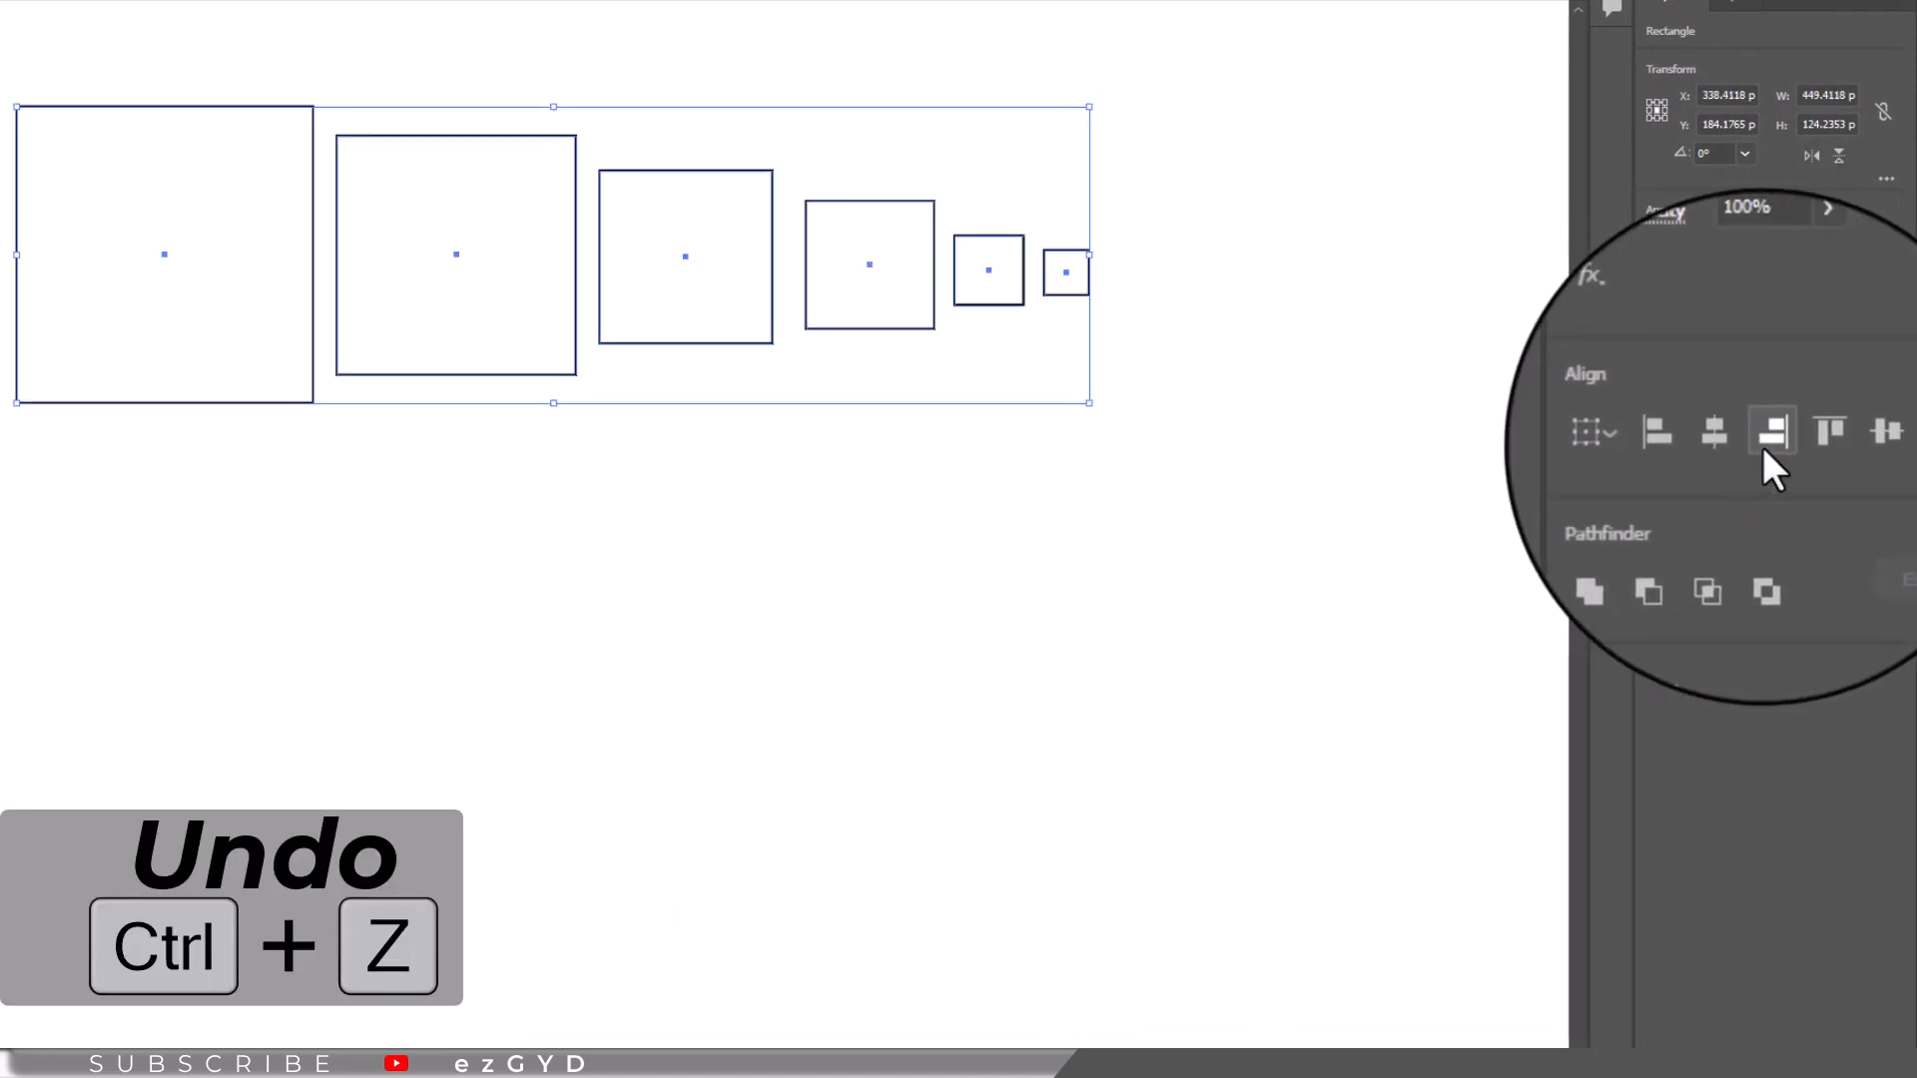
left_click(1831, 431)
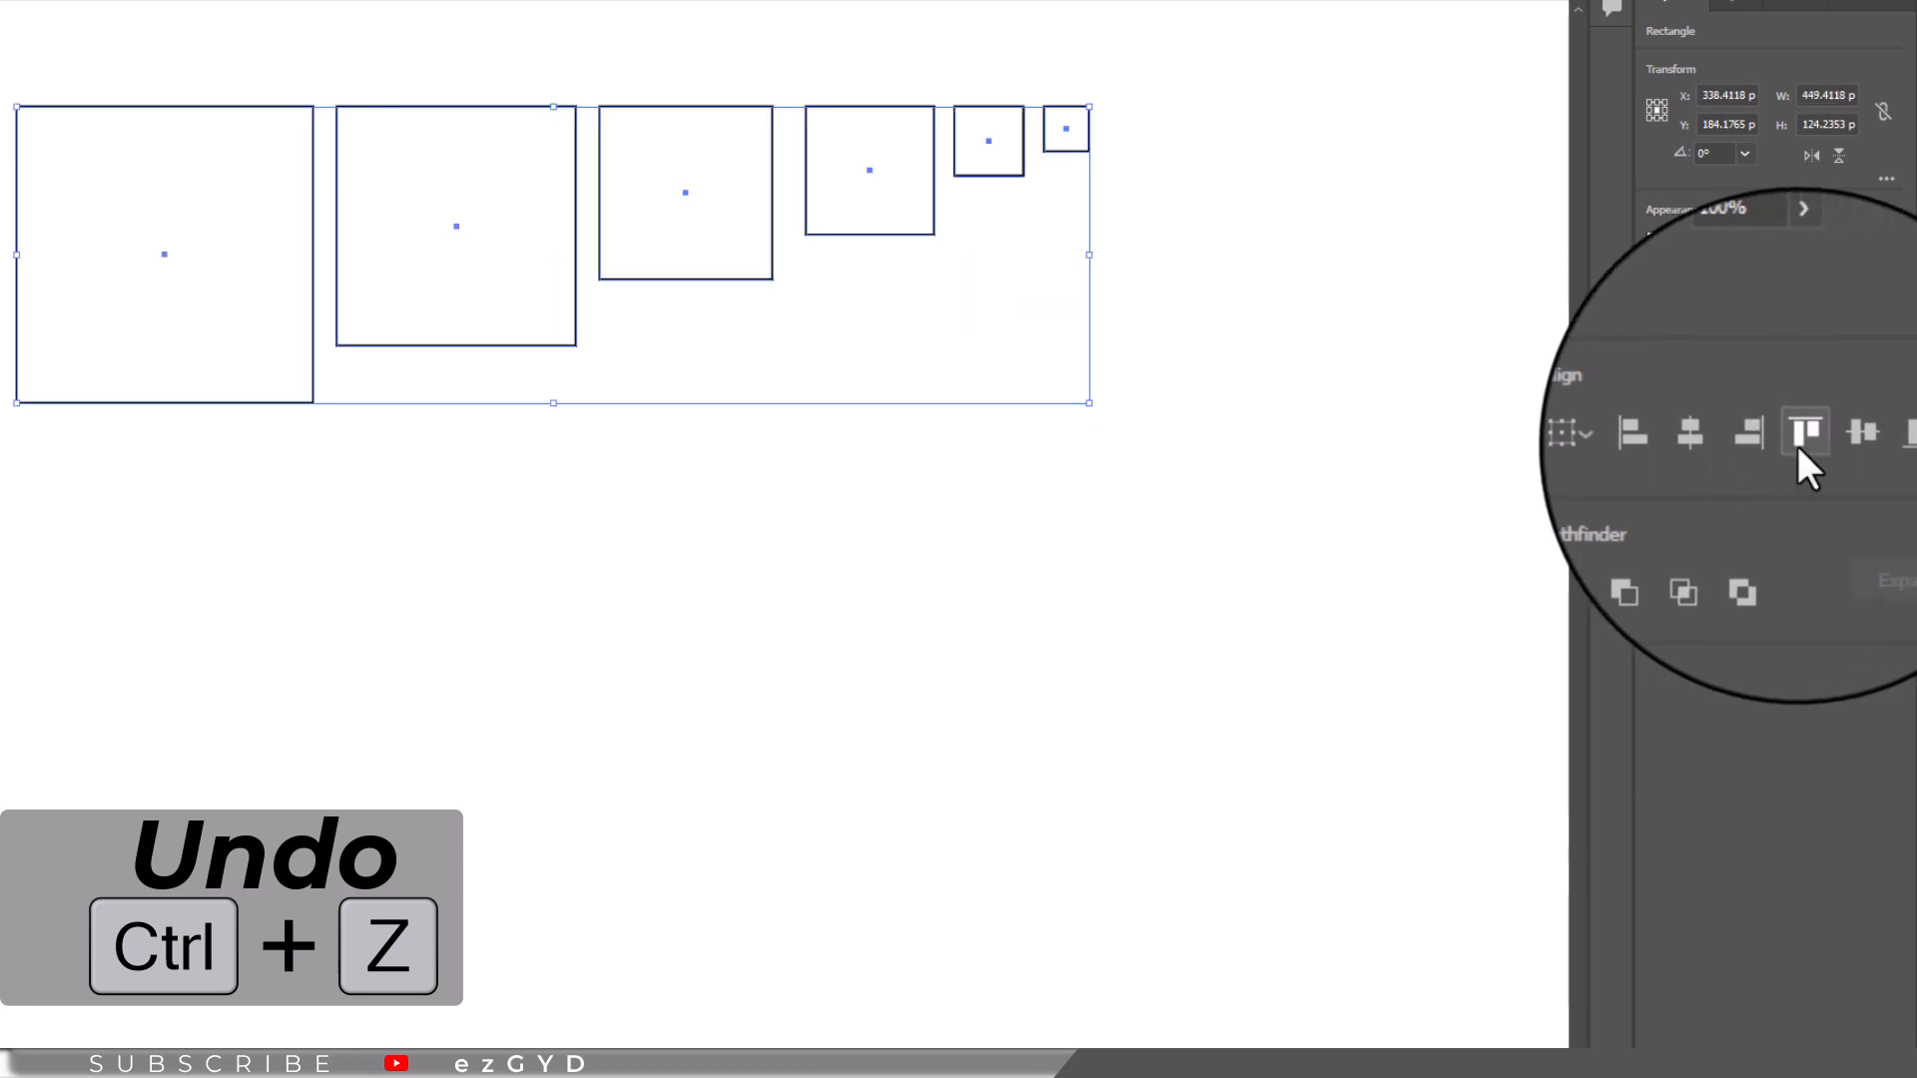
left_click(1780, 434)
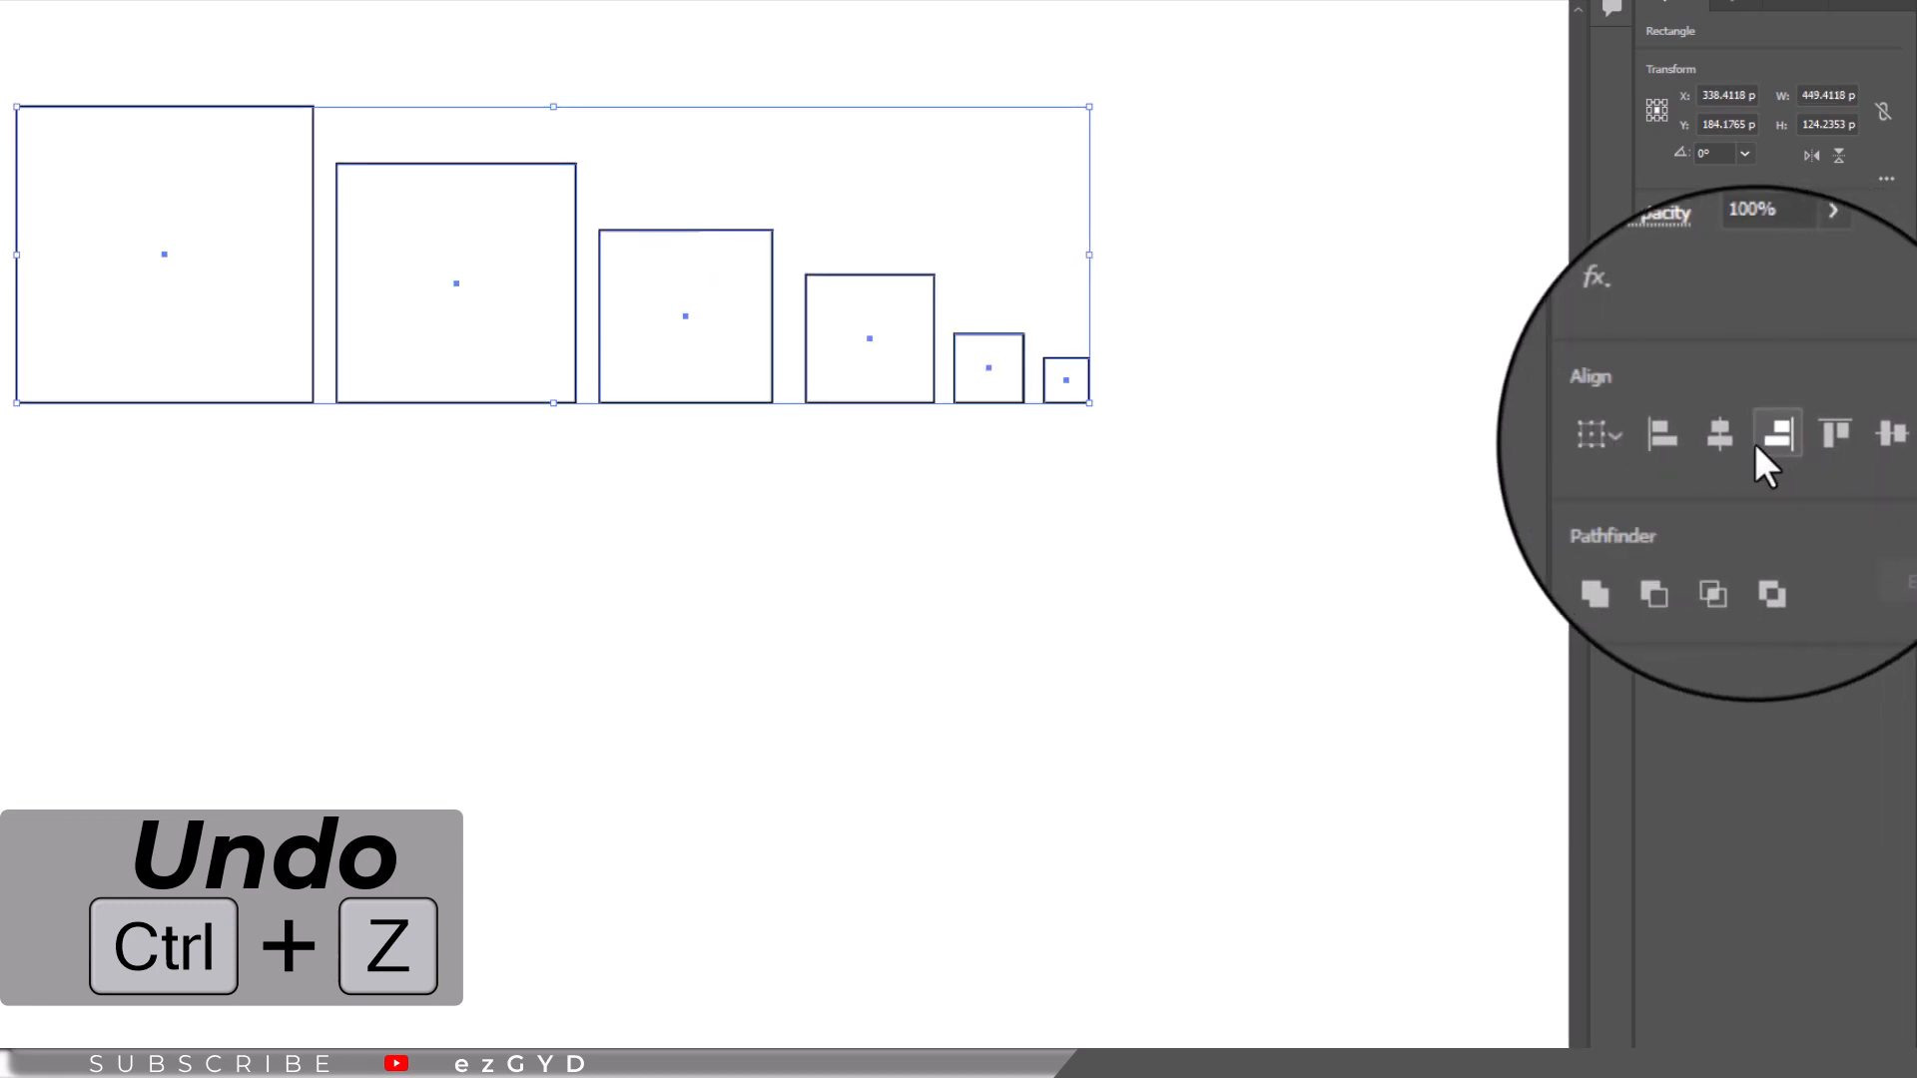
left_click(1841, 434)
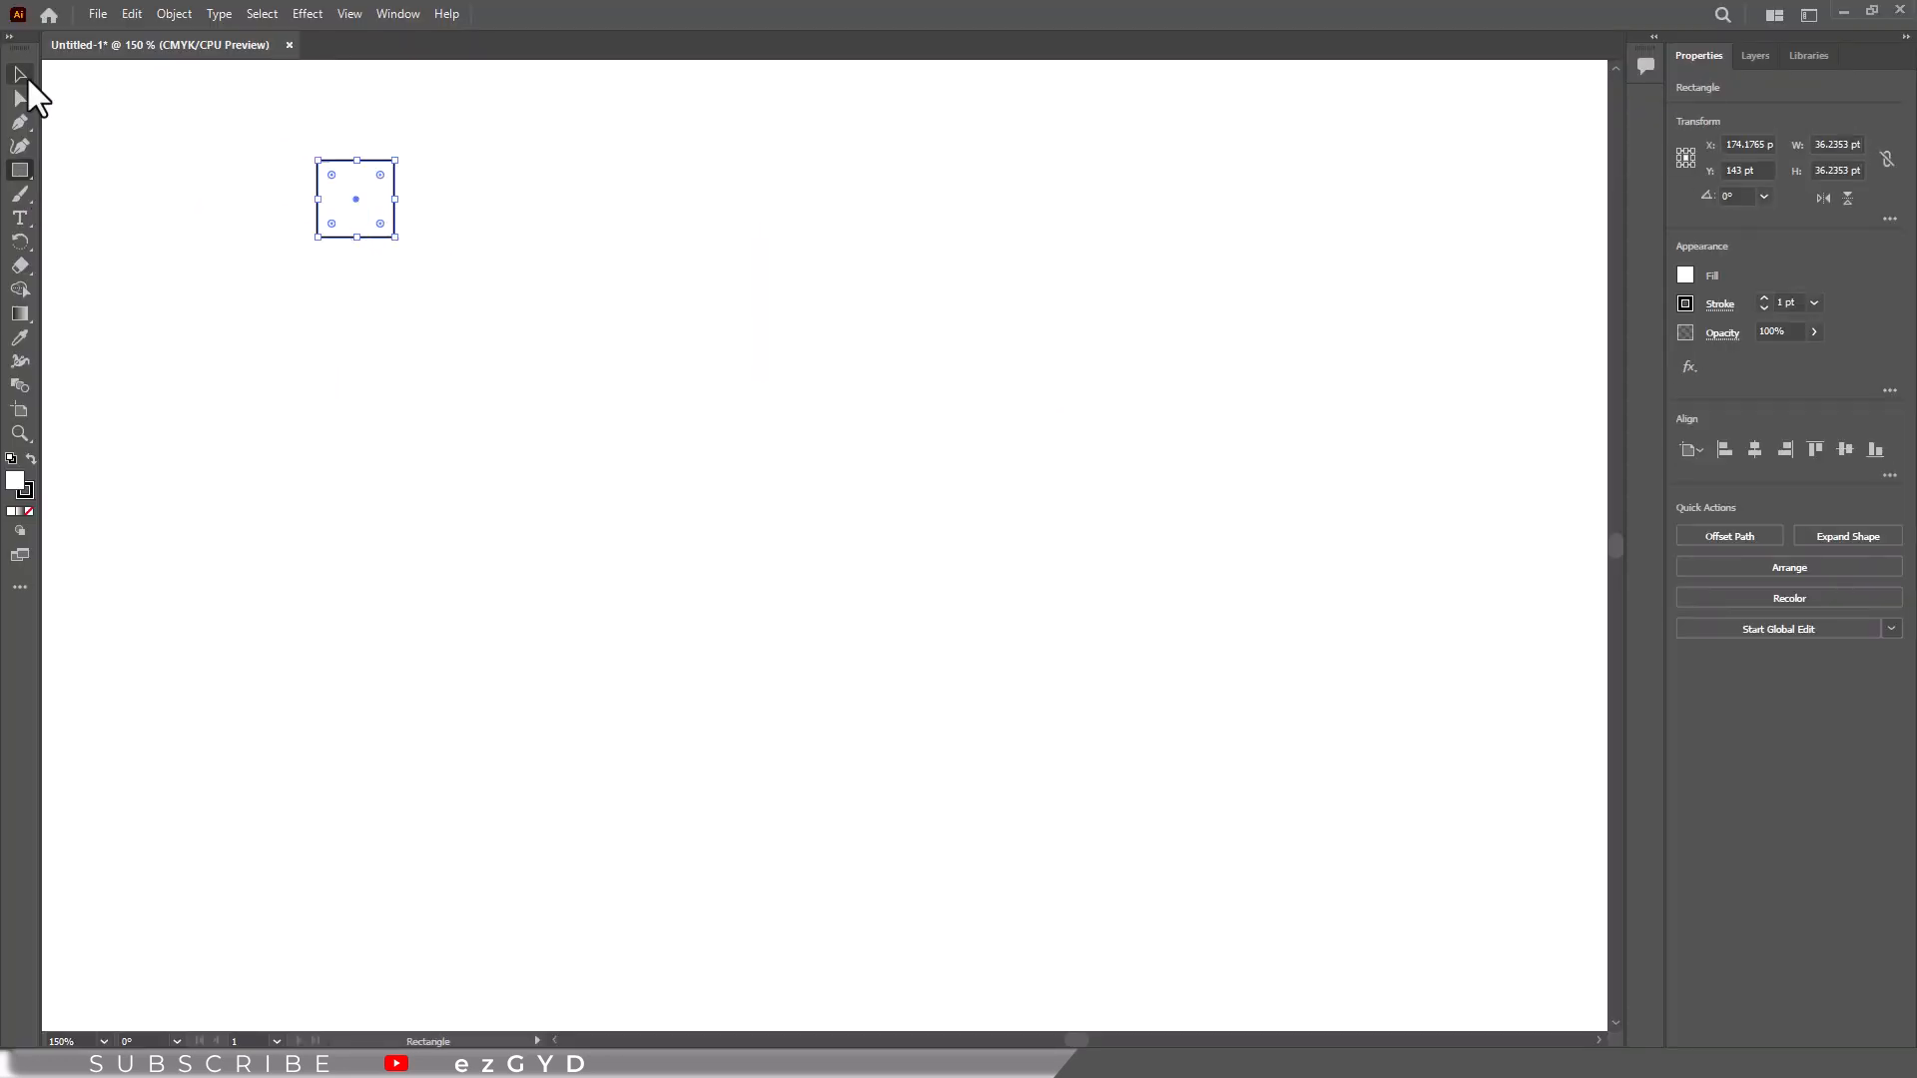
Alt-drag four copies of the square downward to form a rough column of five
left_click_drag(356, 198, 355, 293)
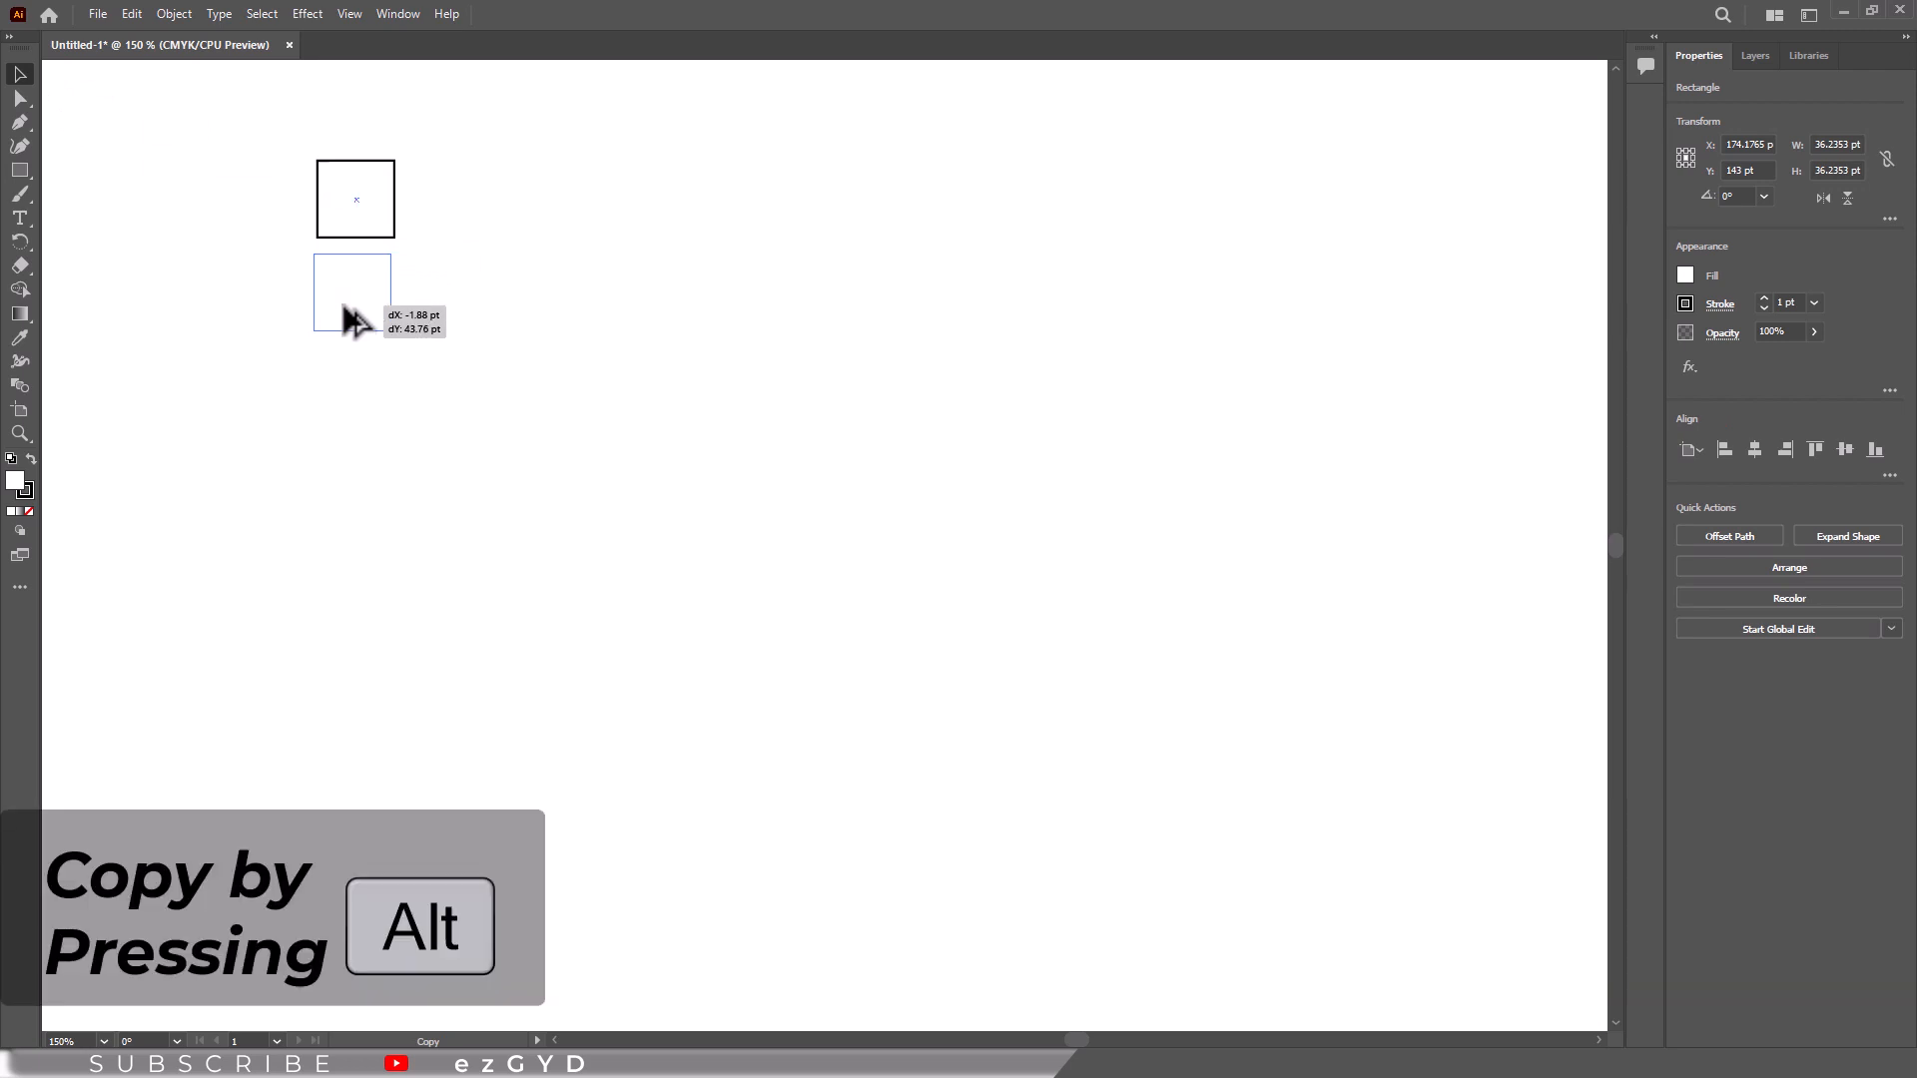
left_click_drag(356, 294, 359, 385)
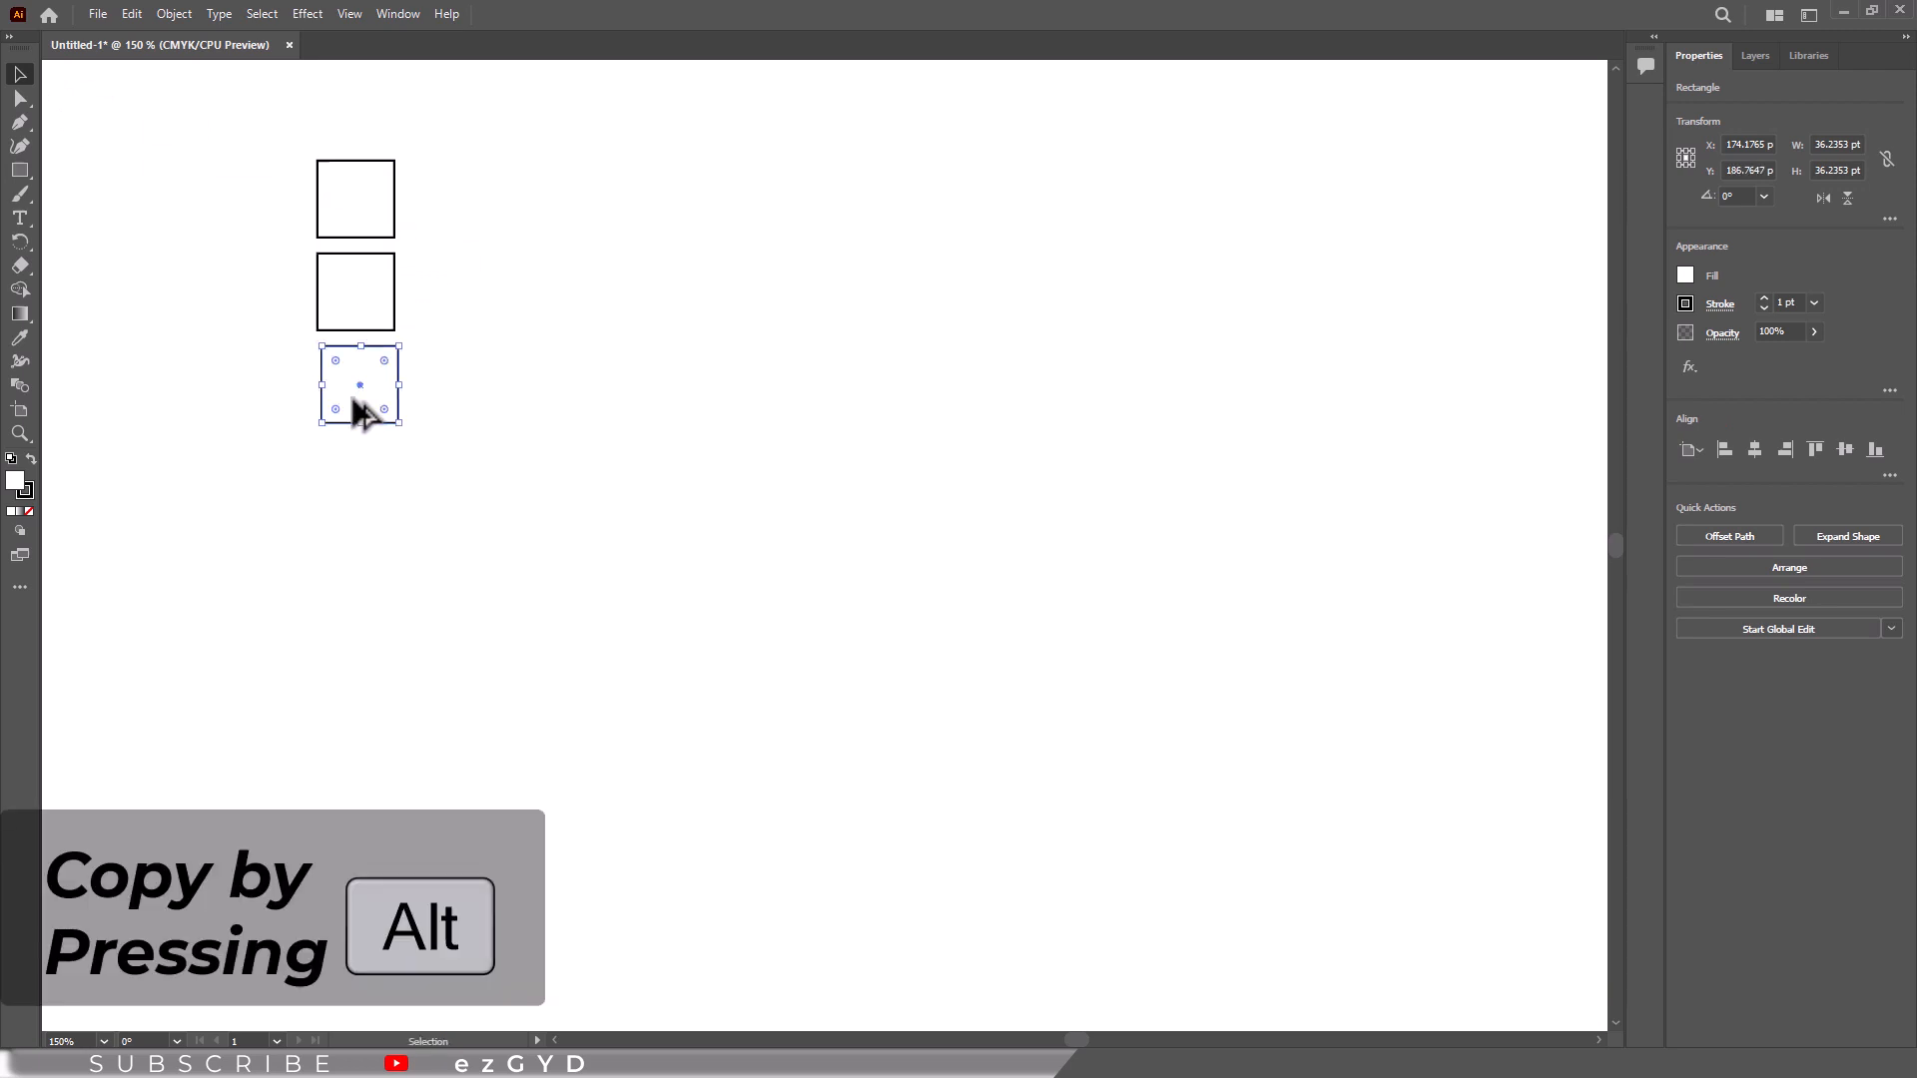
left_click_drag(359, 383, 351, 575)
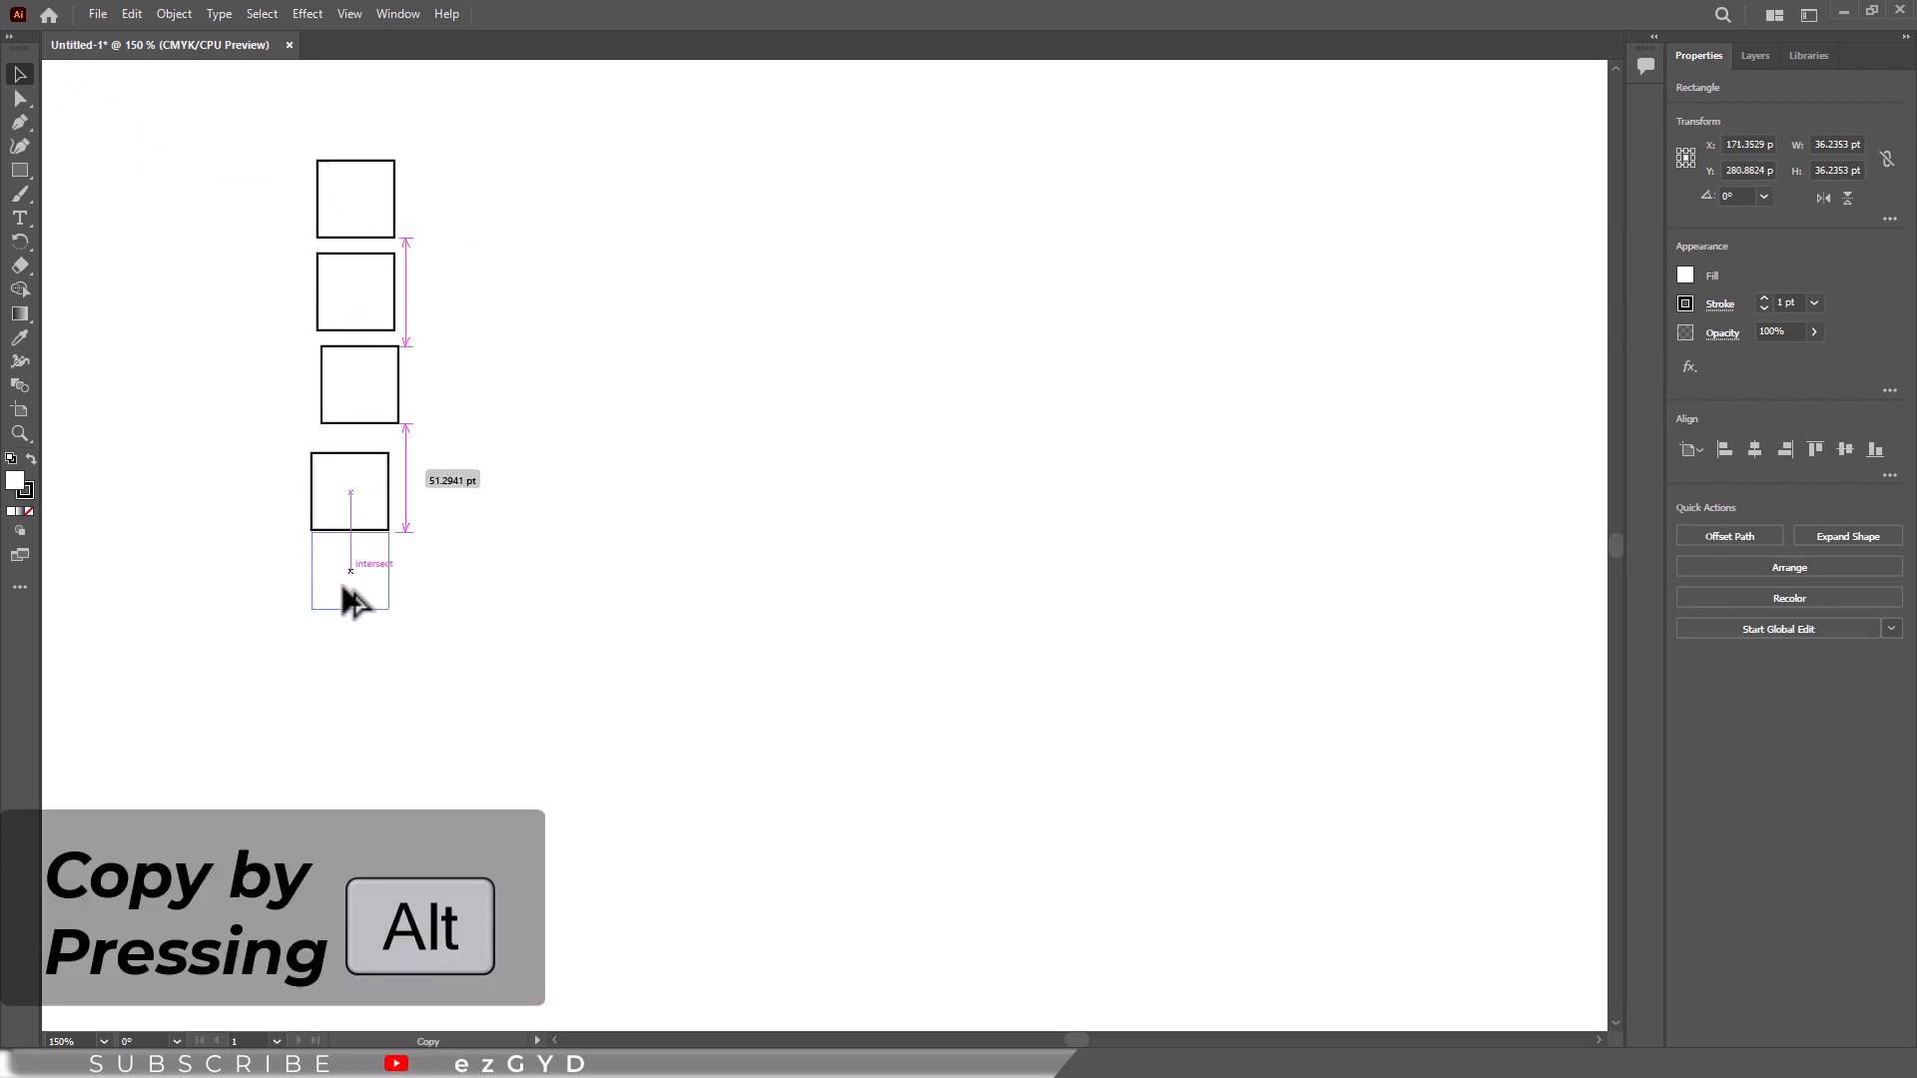
left_click_drag(350, 492, 349, 583)
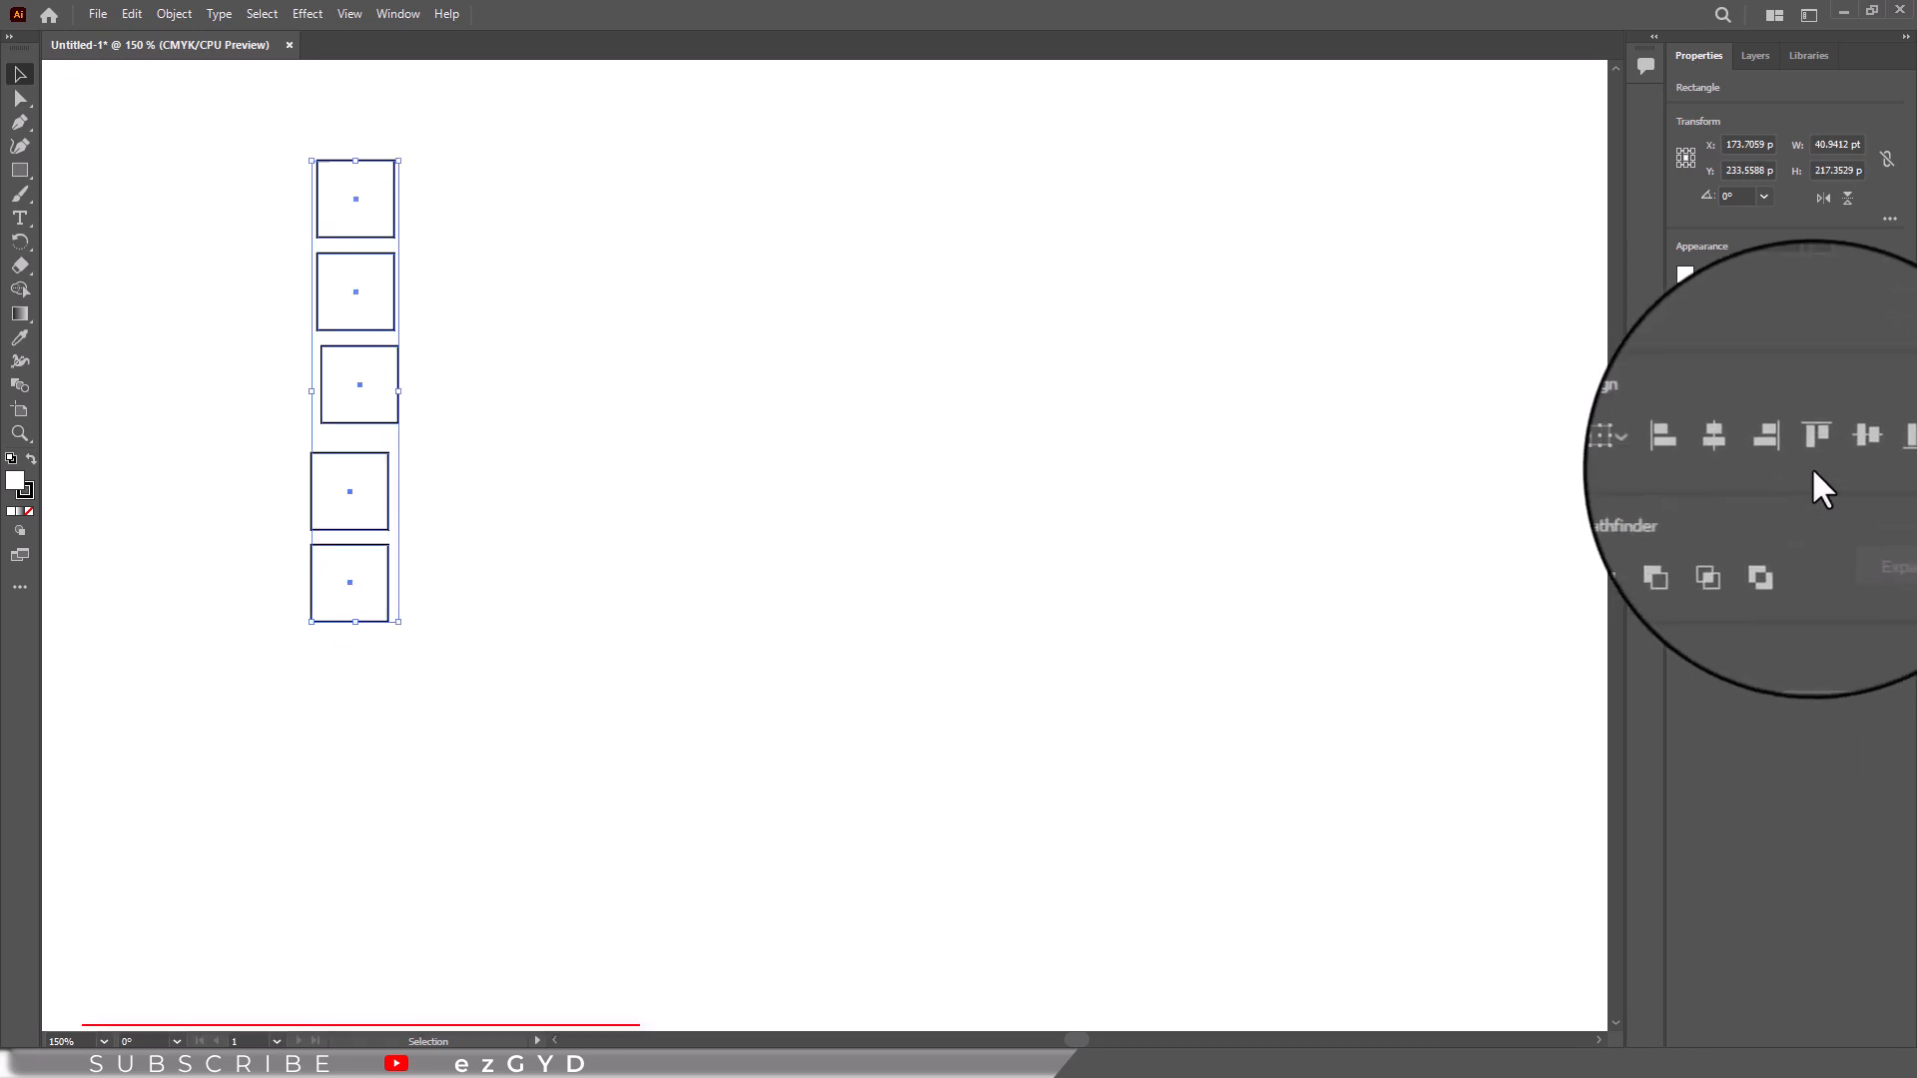
Align the five squares left and distribute them vertically, leaving the bottom one lower
left_click(1753, 443)
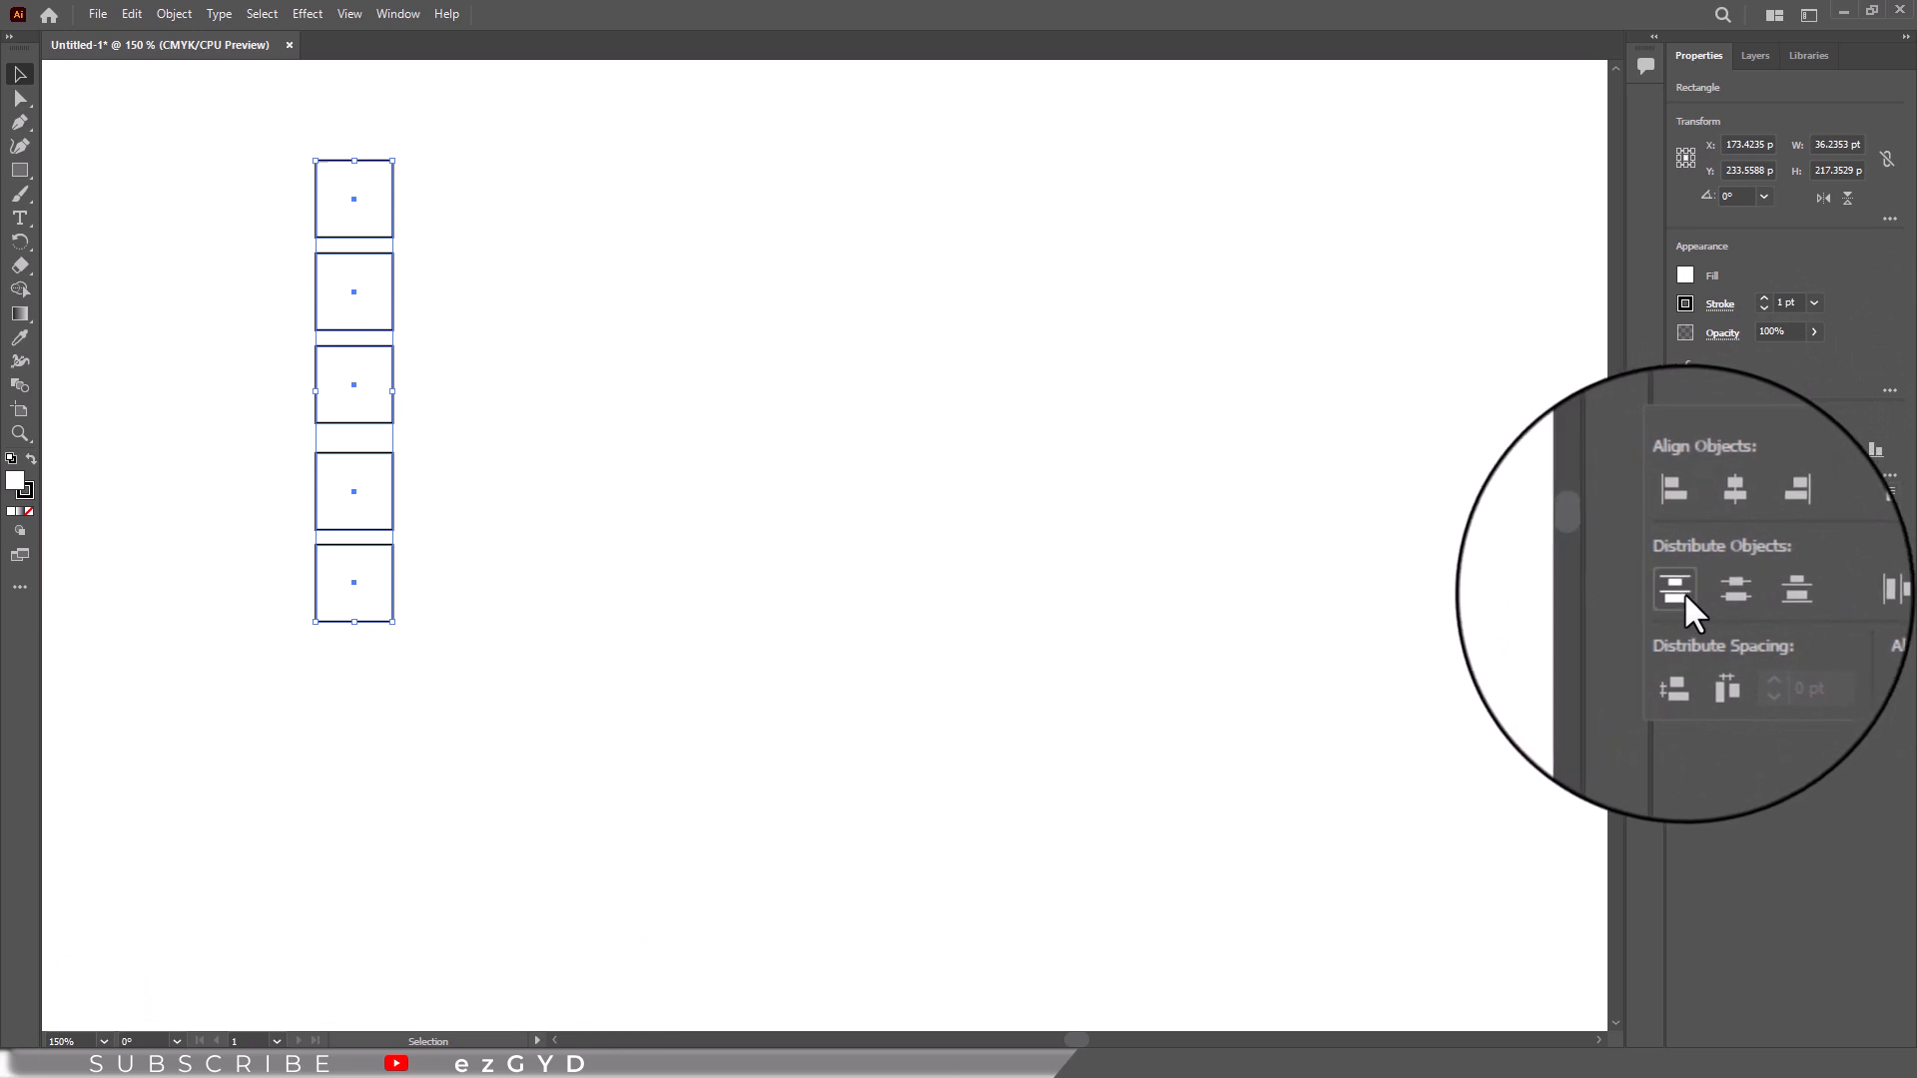
left_click(1717, 587)
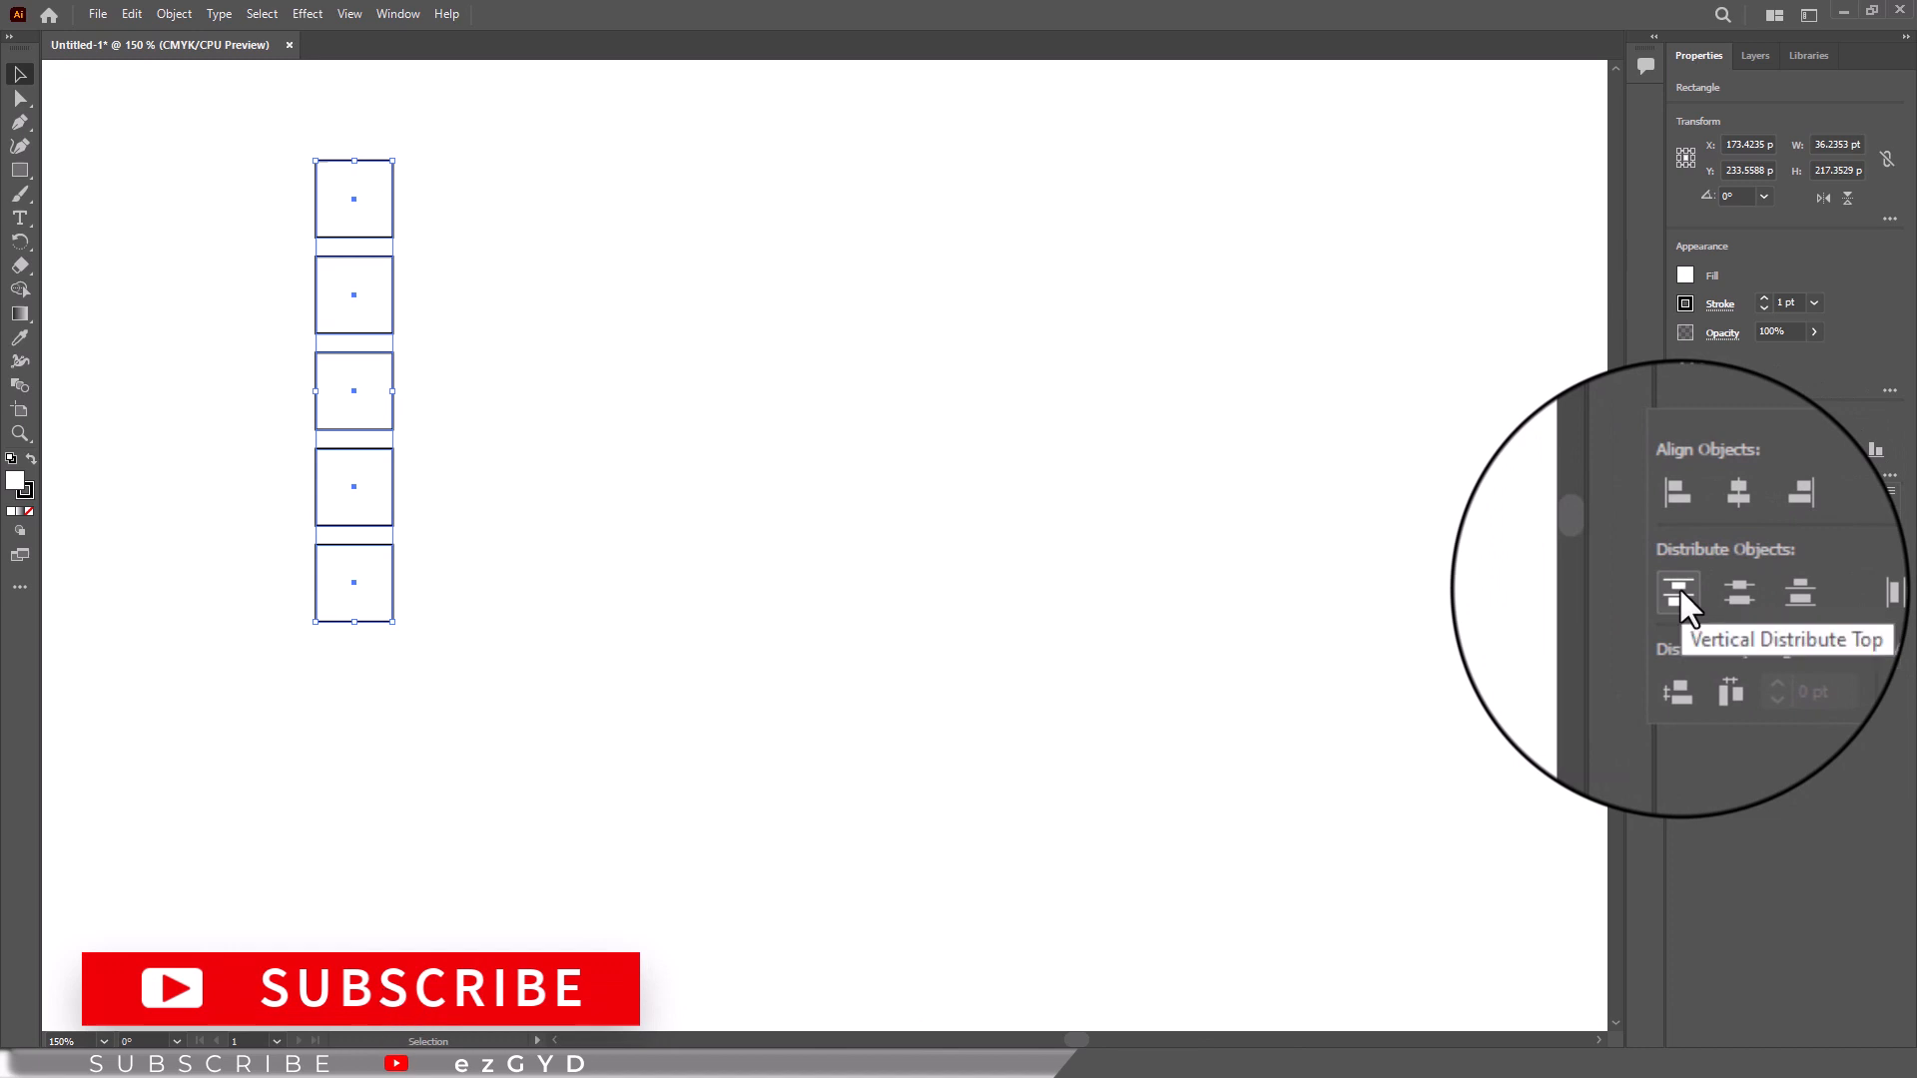
left_click(857, 795)
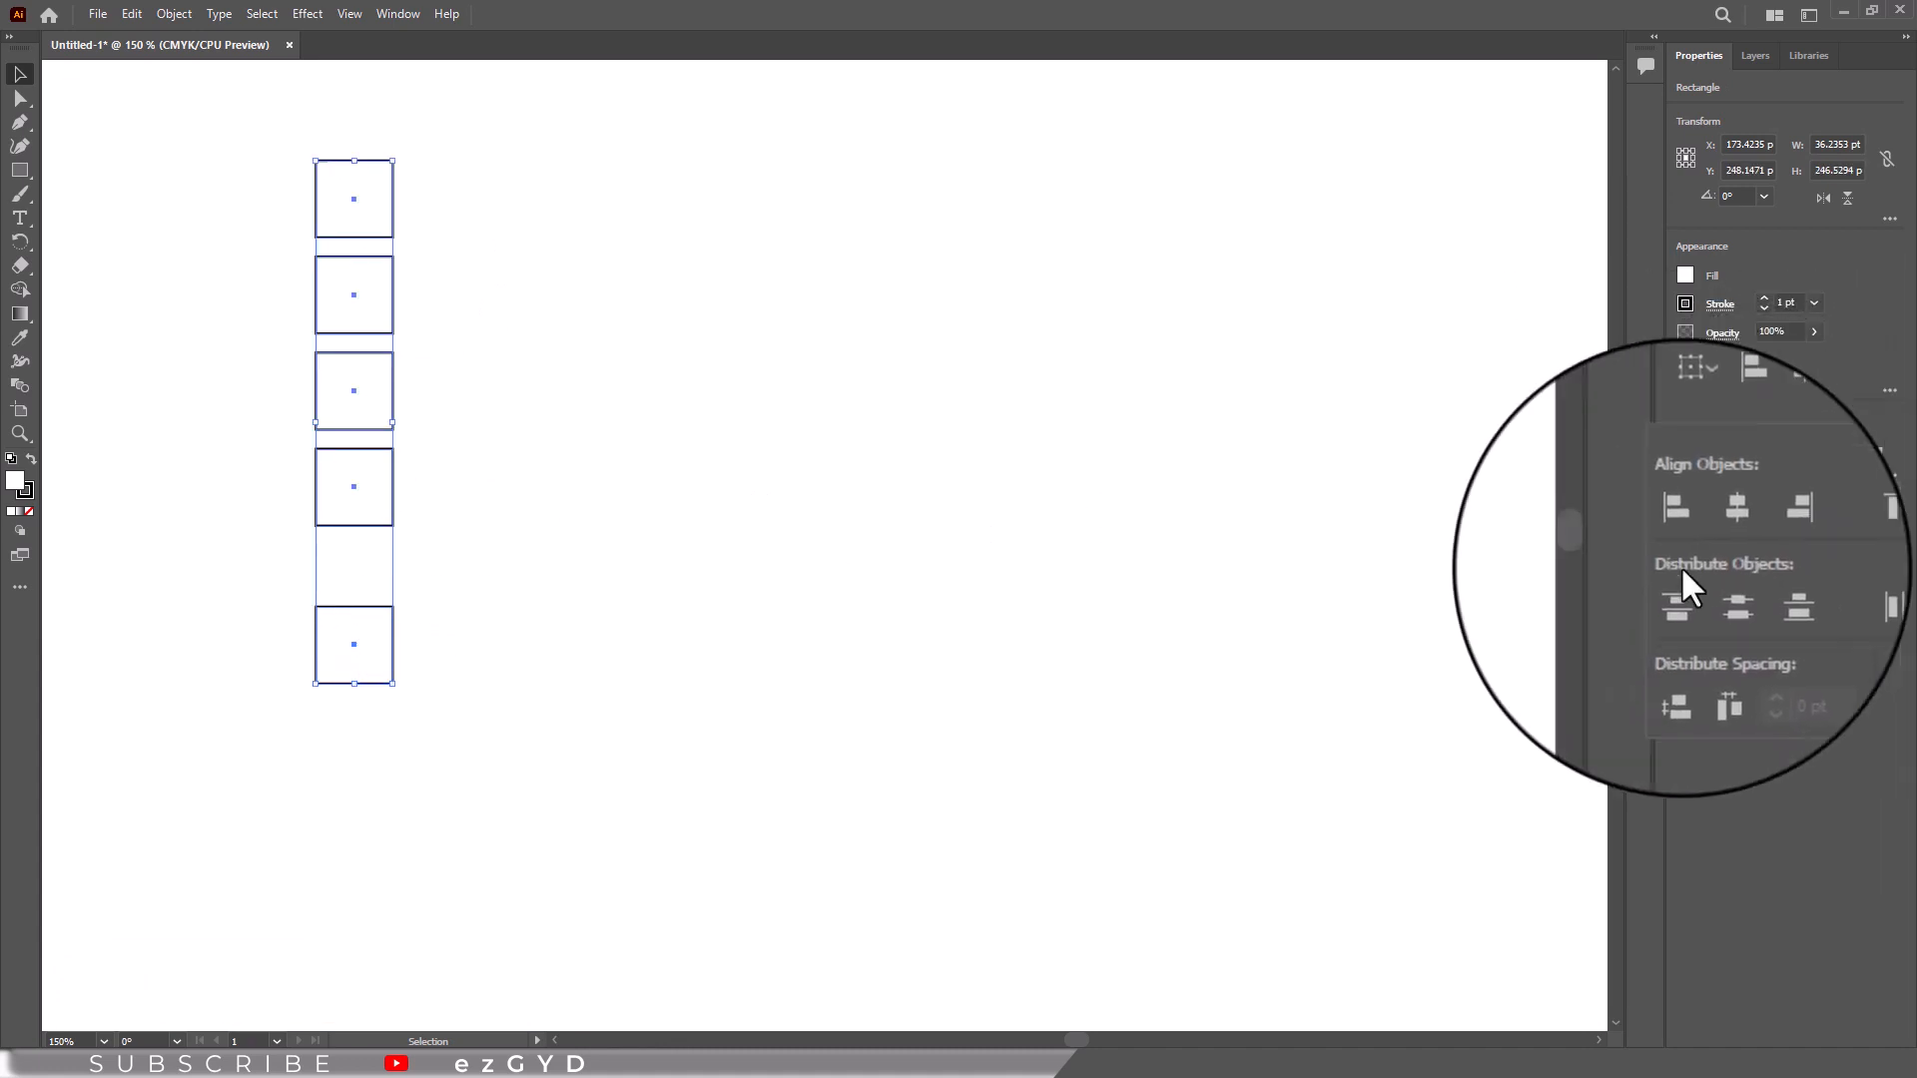
Redistribute the squares over the taller span, group them, and Alt-drag a second column to the right
left_click(1678, 595)
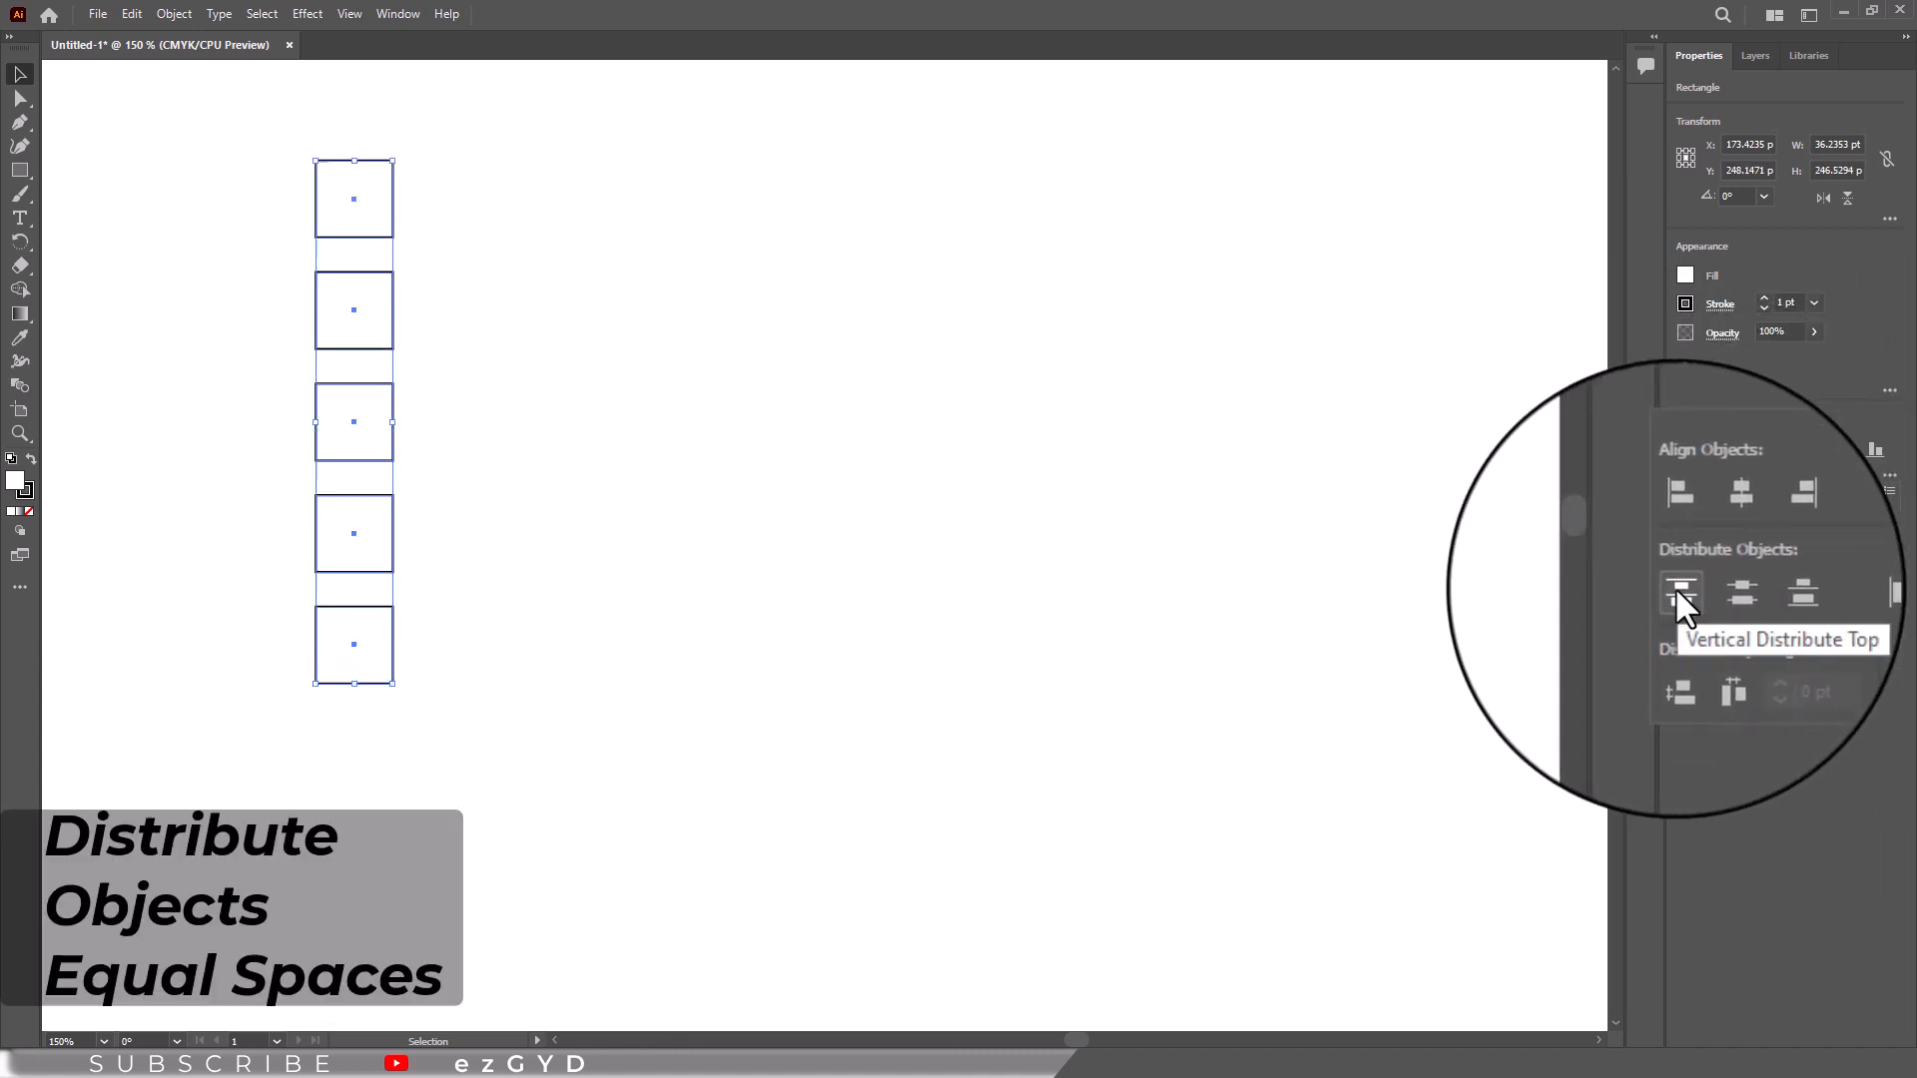
left_click(1682, 593)
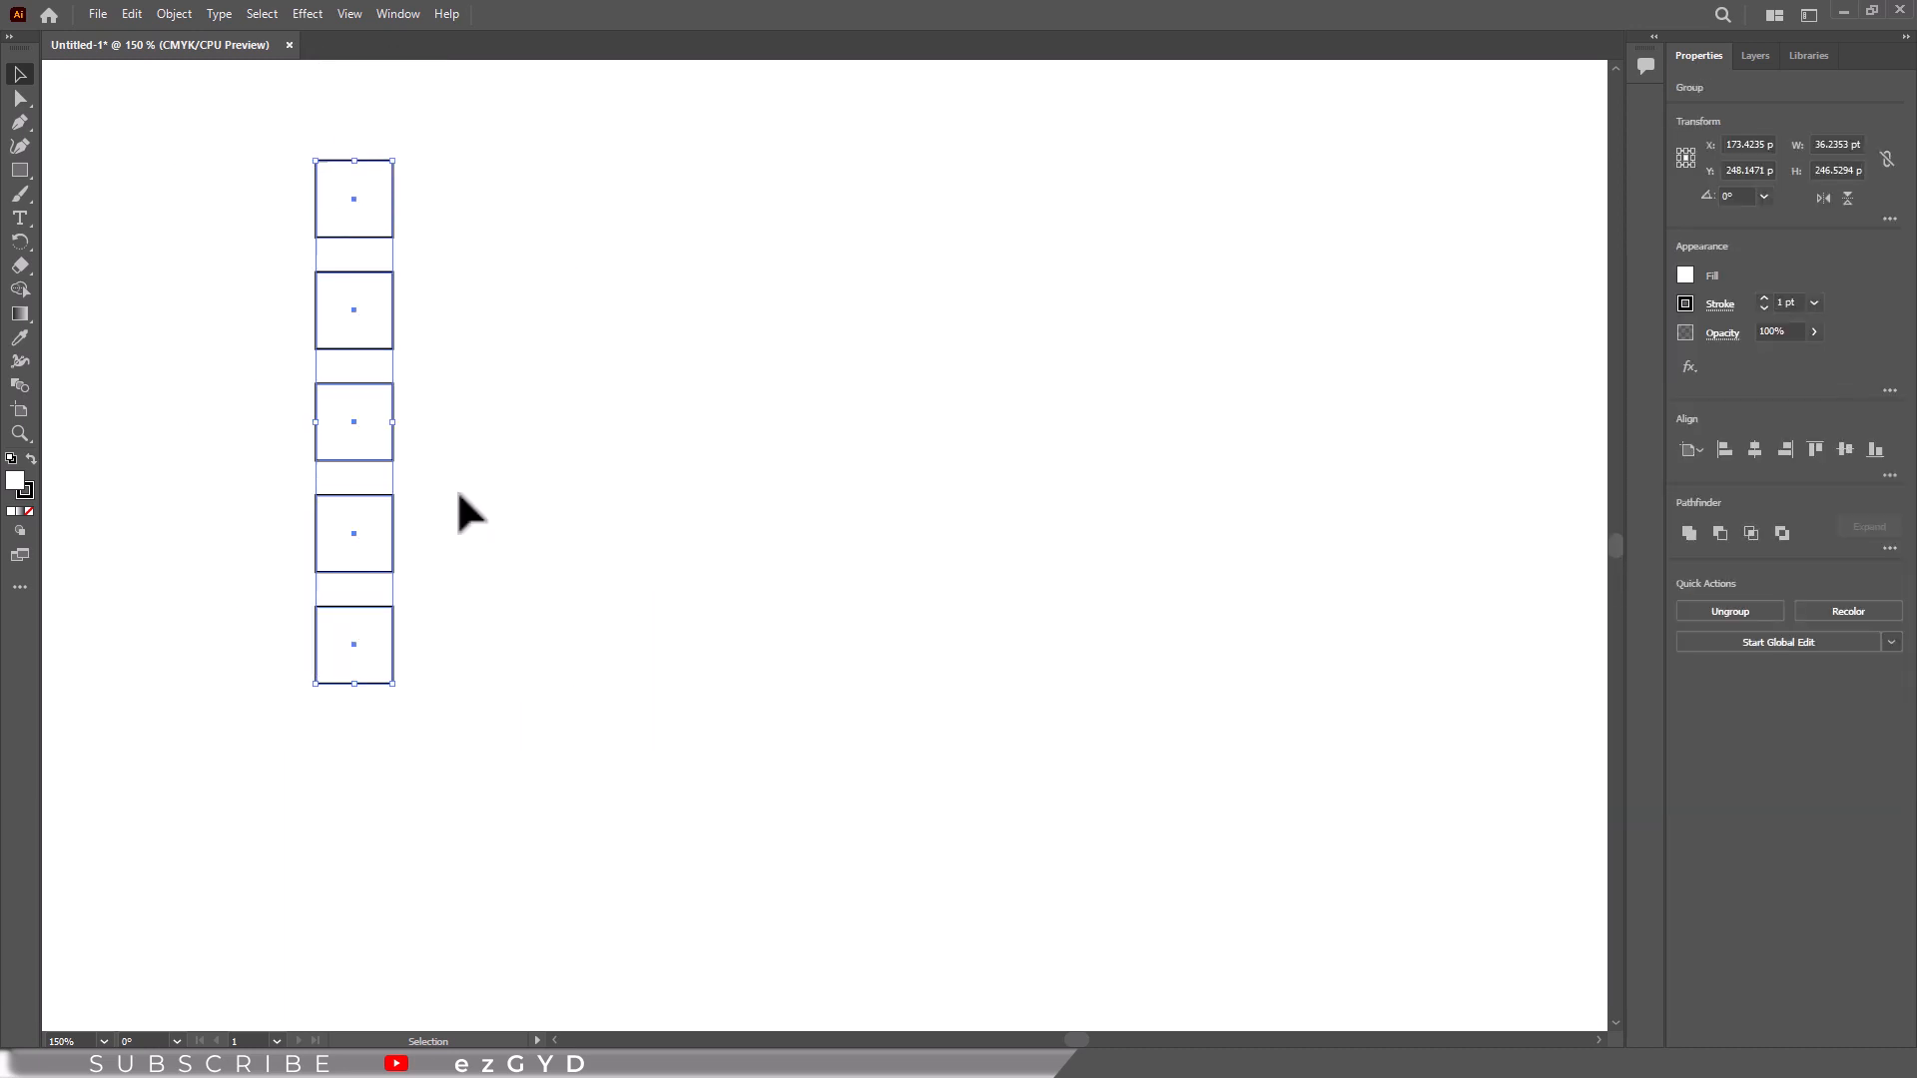
left_click_drag(353, 421, 497, 422)
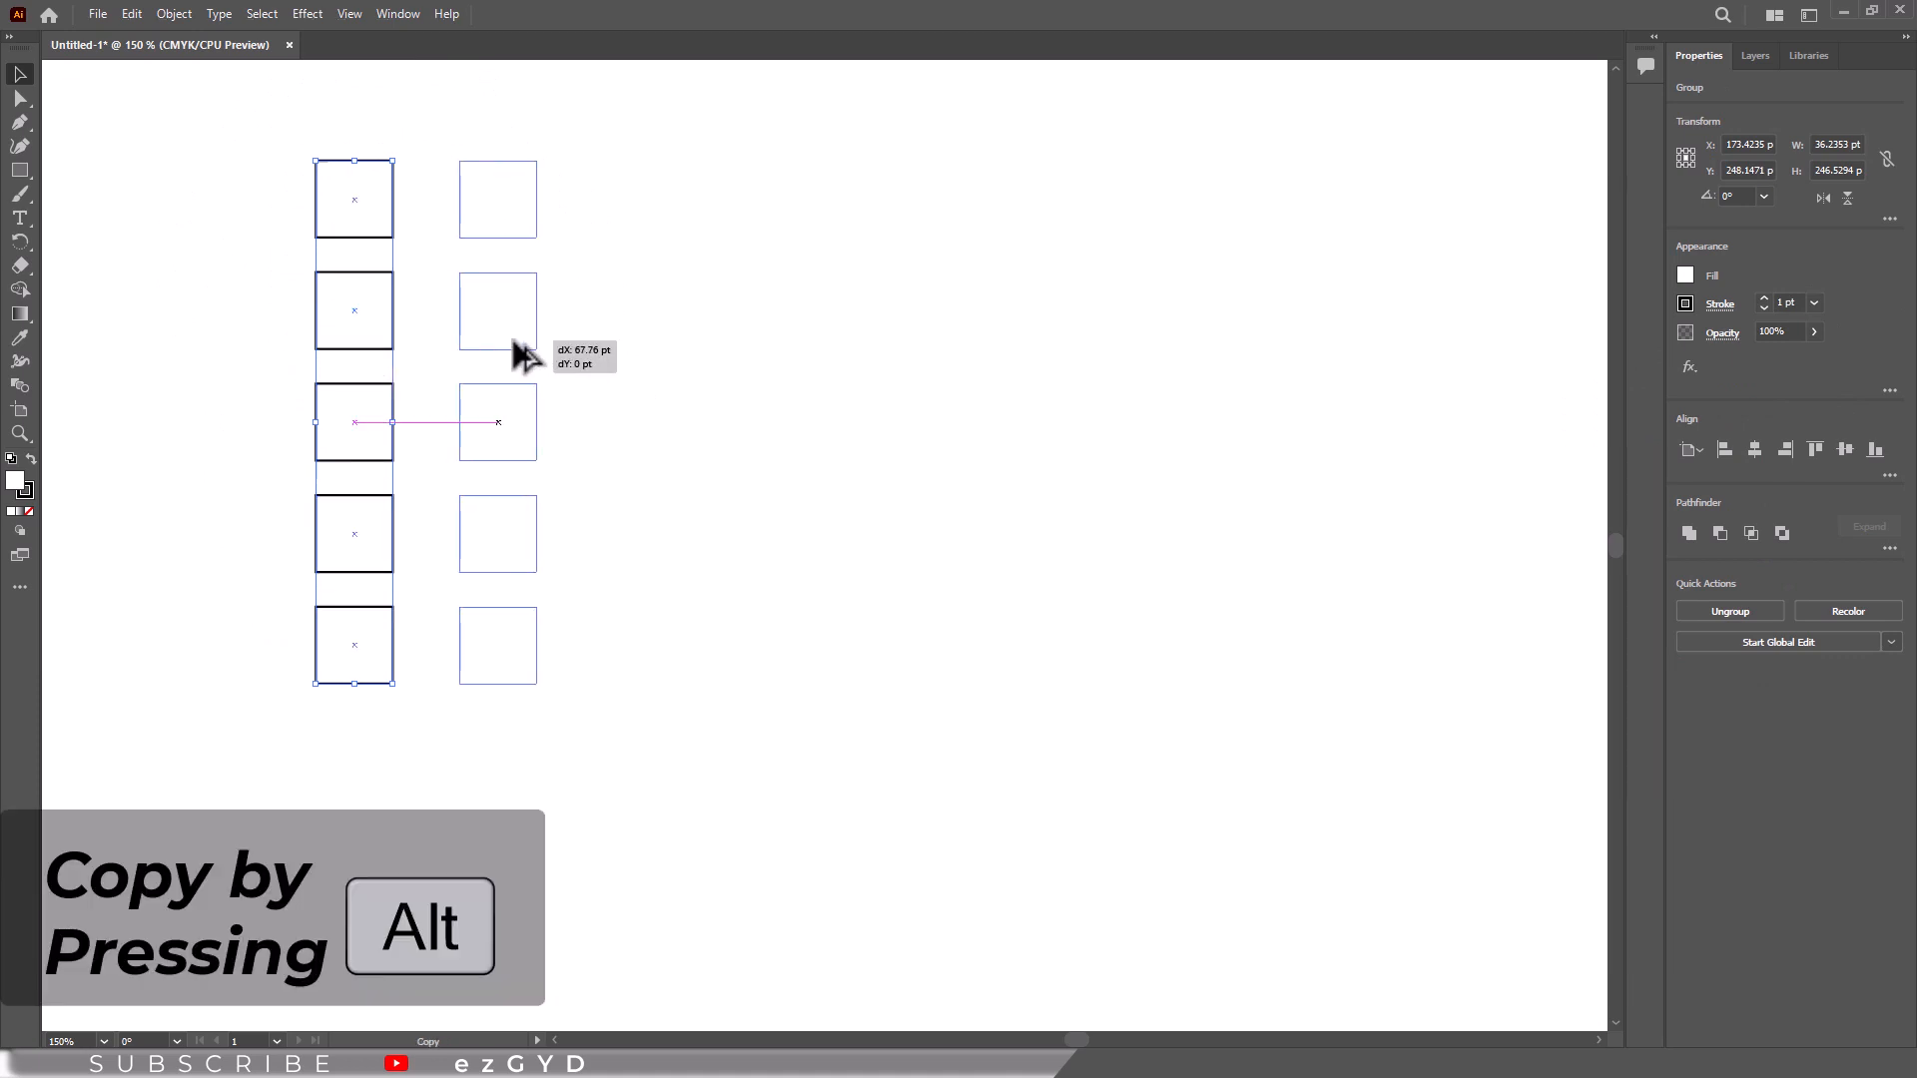